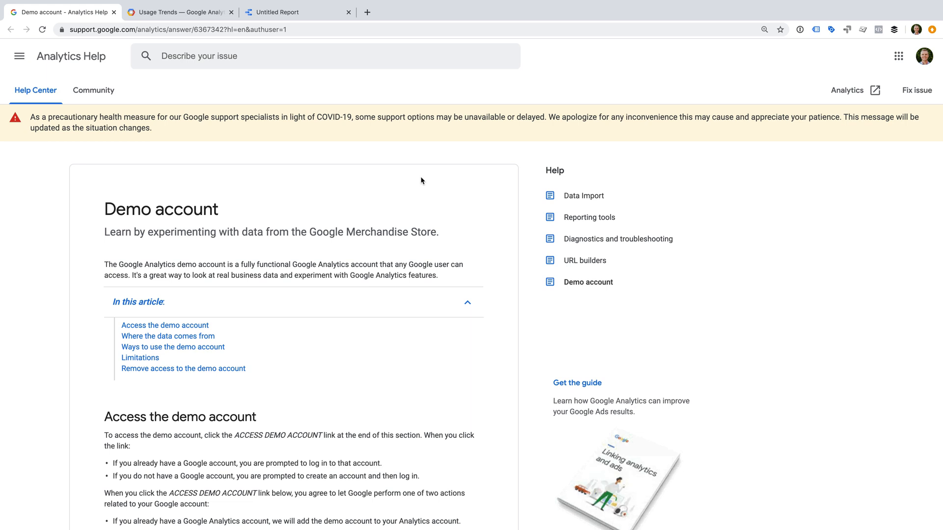
Step: Enter the Google Merchandise Store demo account via Access Demo Account
scroll("down", 3)
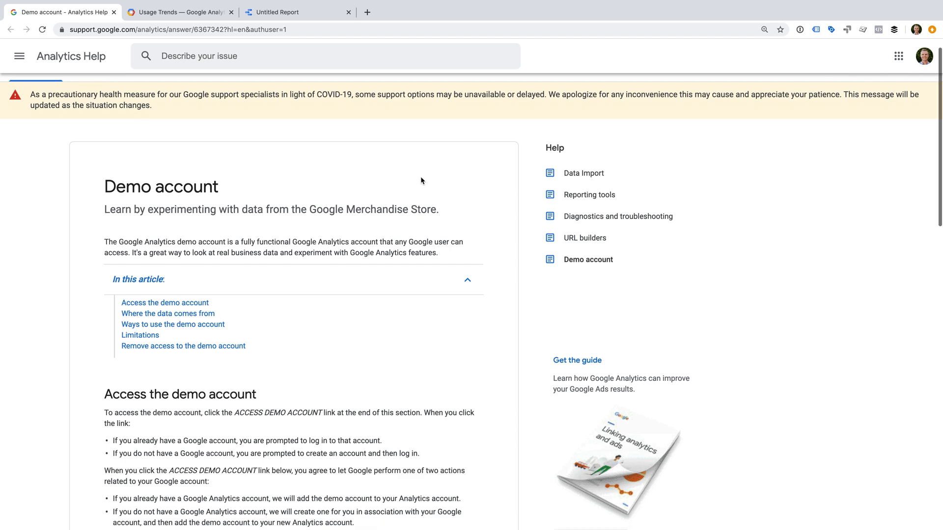
scroll("down", 3)
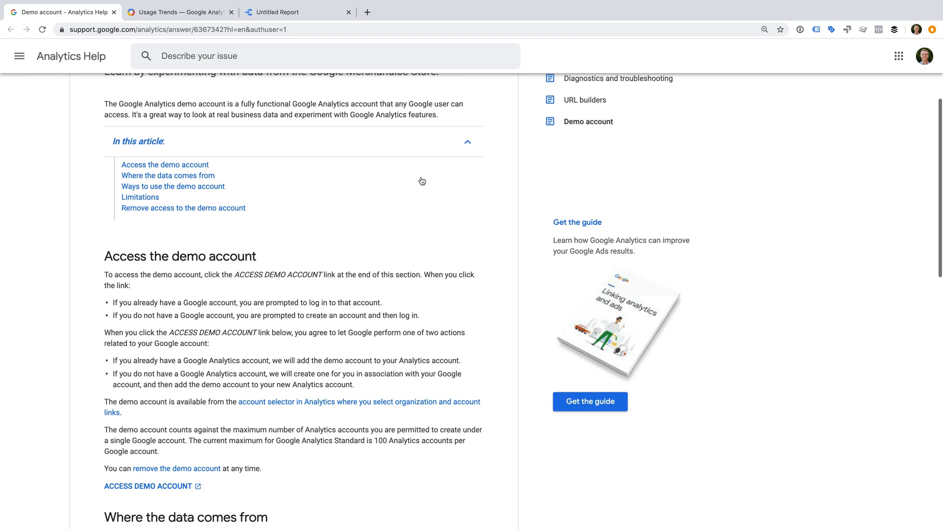
scroll("down", 3)
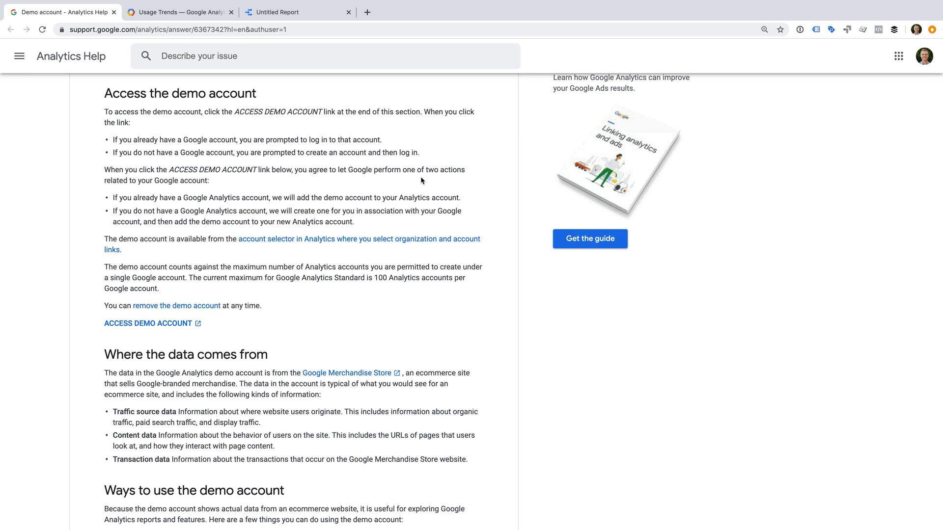
mouse_move(177, 317)
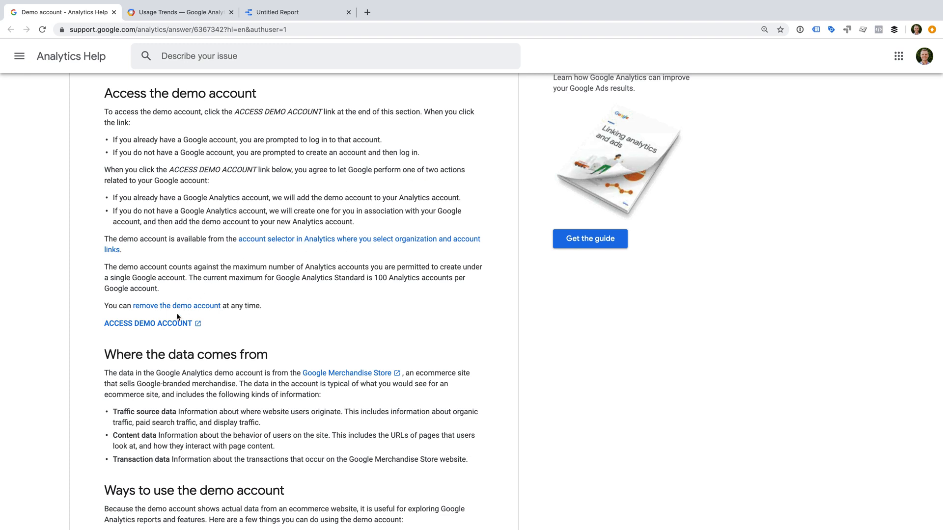
left_click(147, 323)
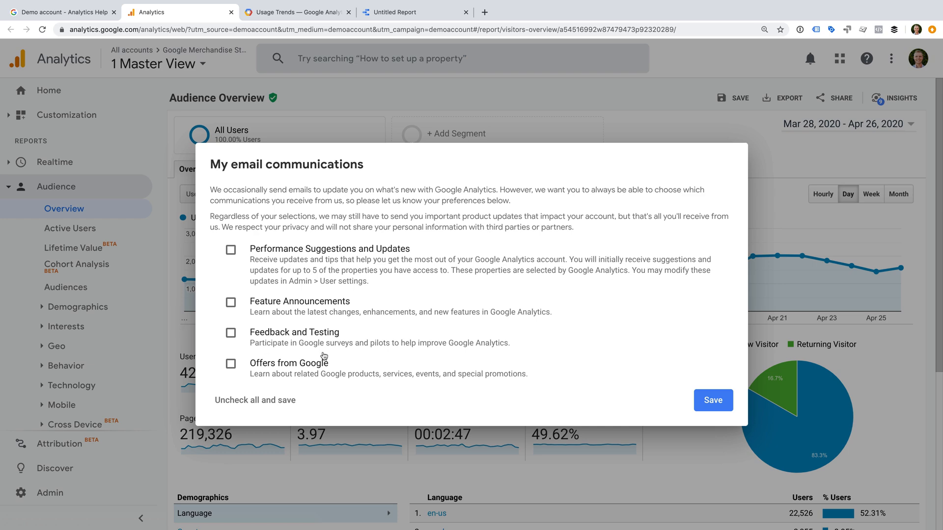
Step: Save the 'My email communications' preferences so the prompt closes
left_click(713, 400)
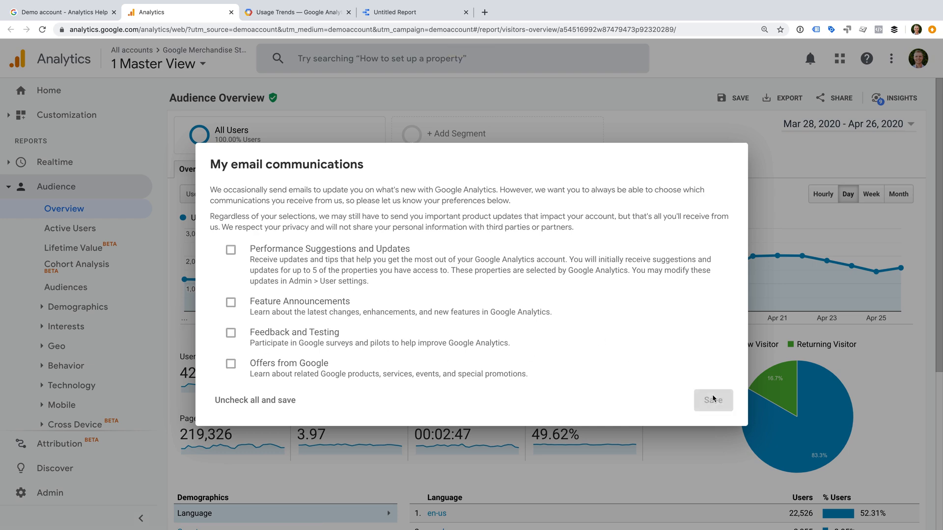
left_click(713, 400)
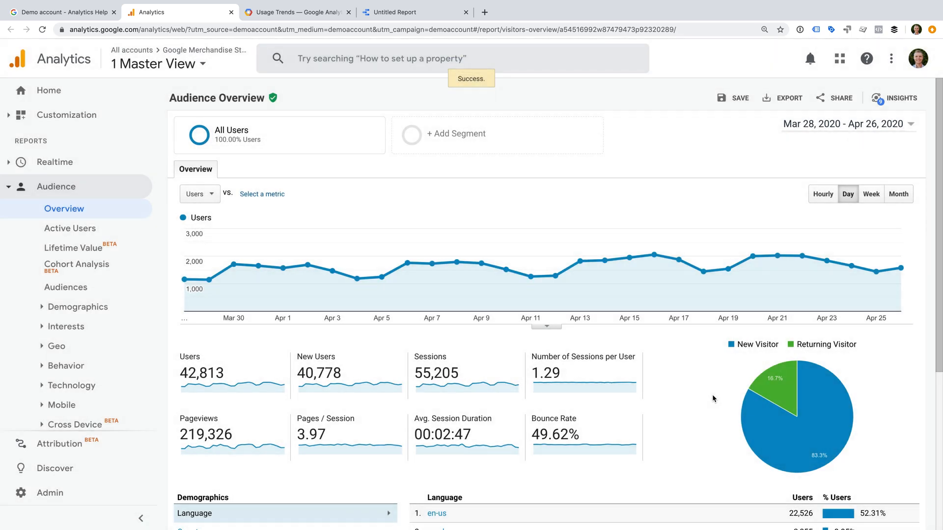
mouse_move(523, 331)
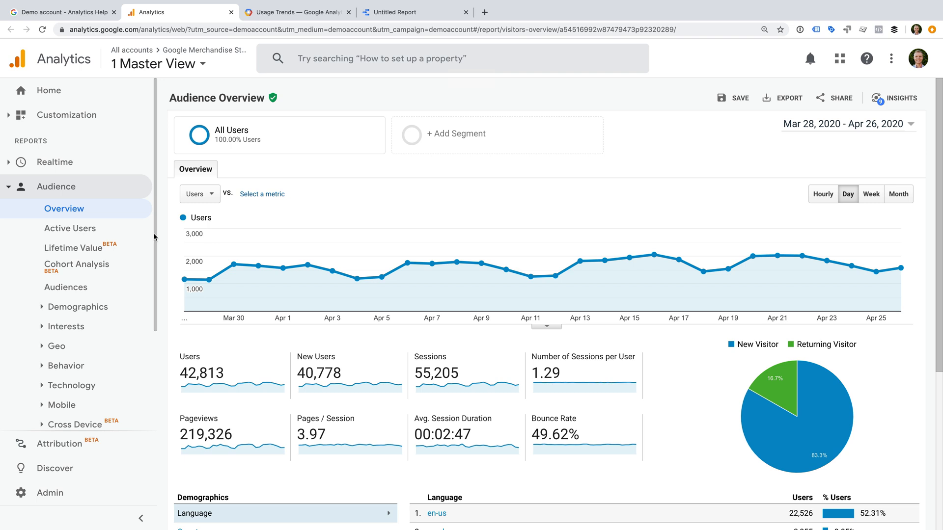
mouse_move(54, 190)
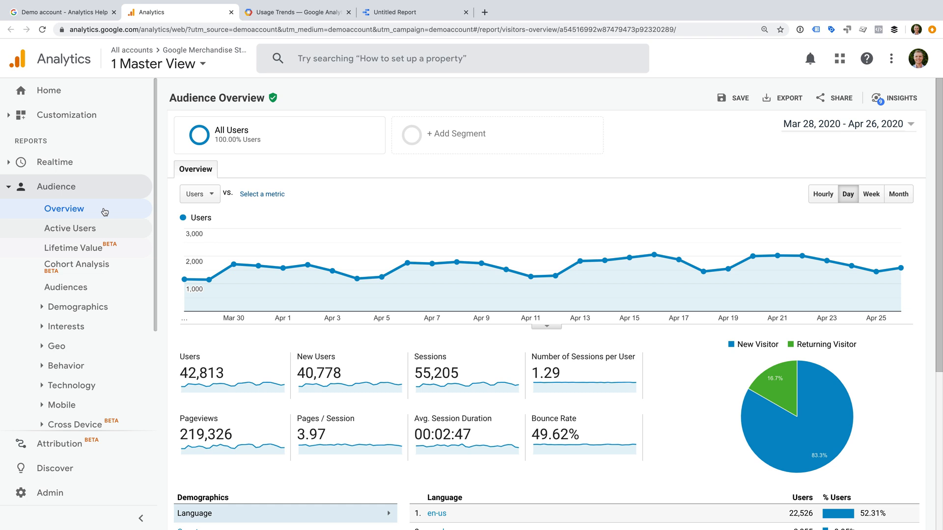
mouse_move(96, 196)
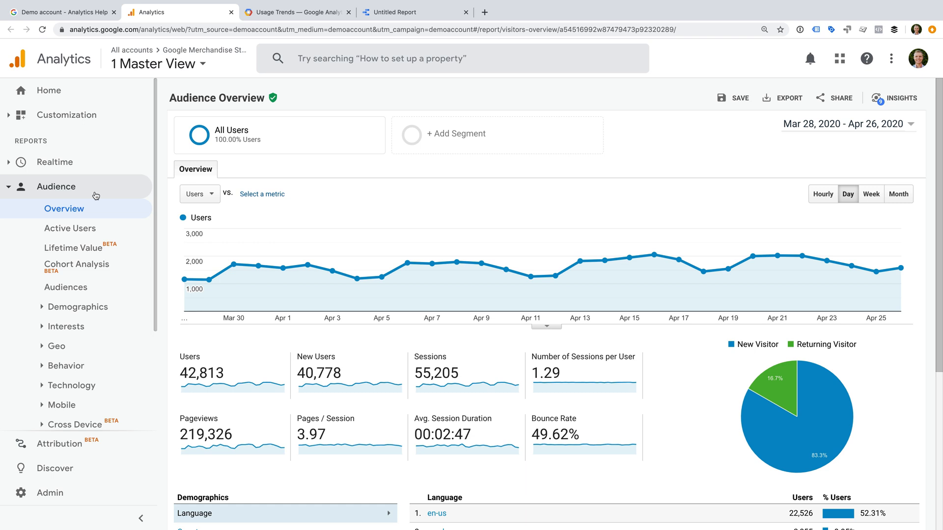
Step: Attempt the Cross Device > Device Overlap report and dismiss its Missing permissions notice
scroll("down", 3)
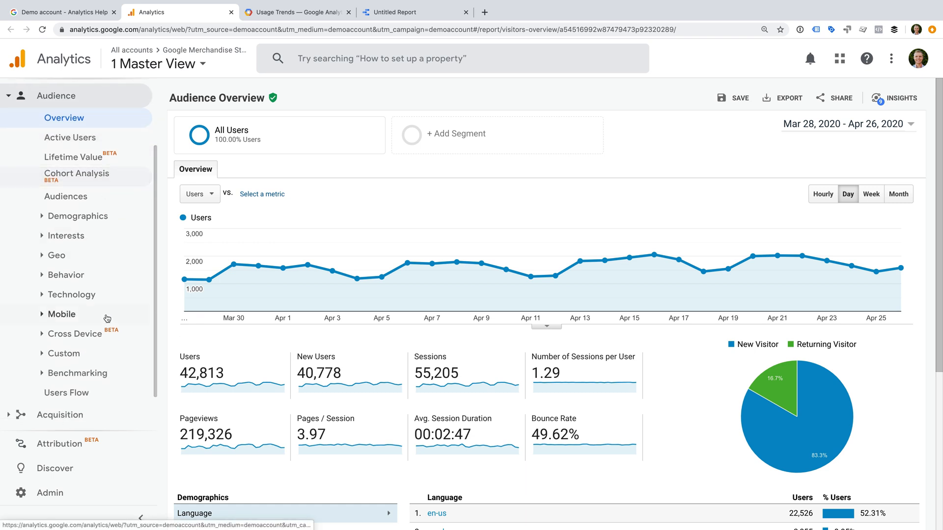
left_click(74, 334)
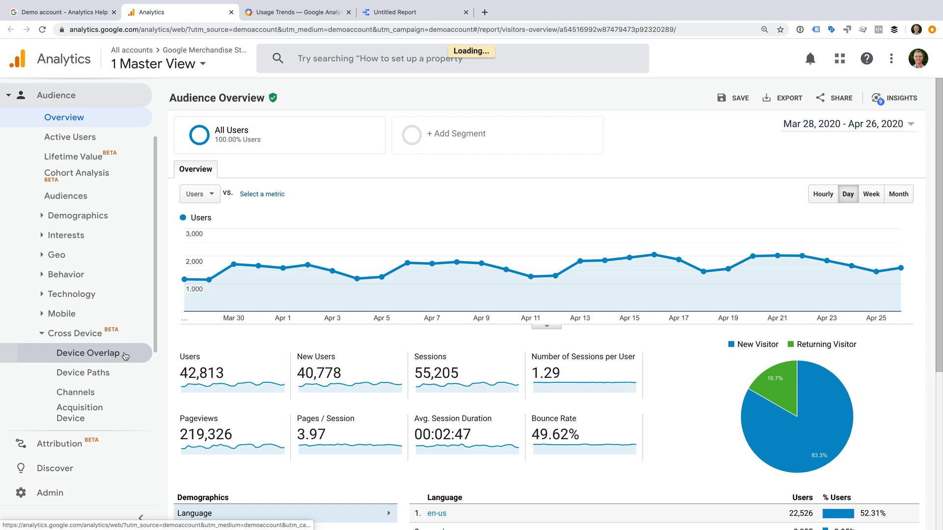
left_click(88, 353)
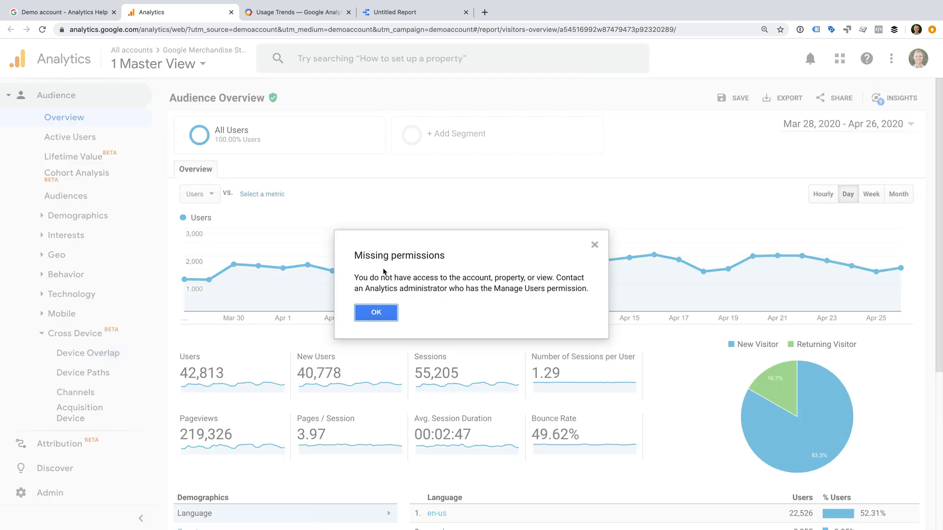
mouse_move(505, 265)
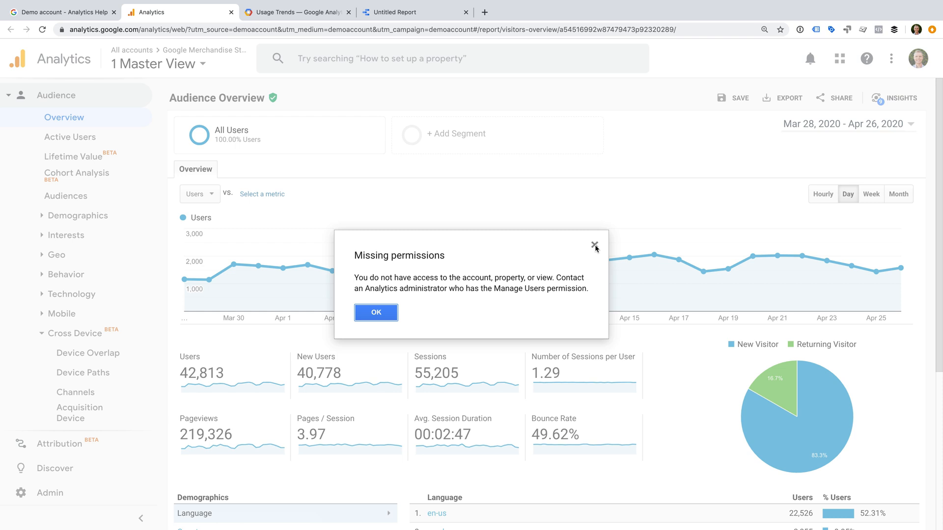
left_click(375, 312)
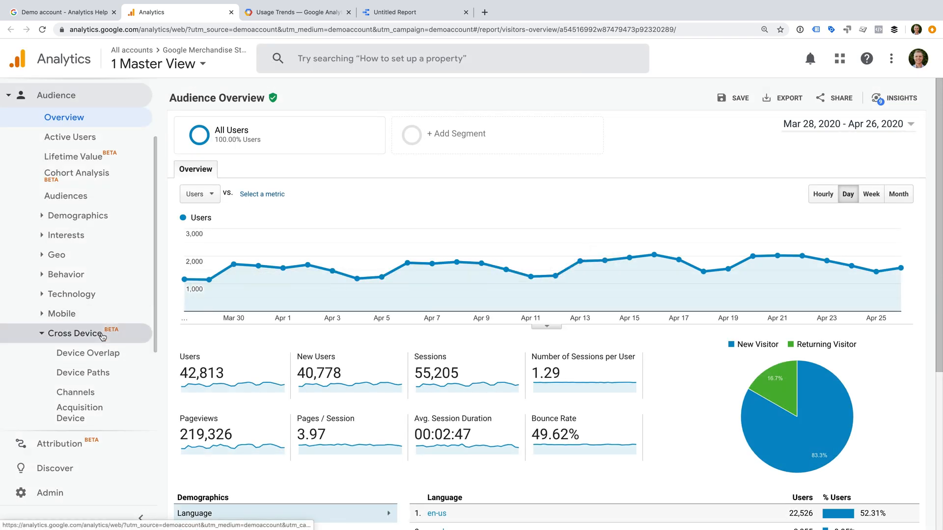
scroll("down", 3)
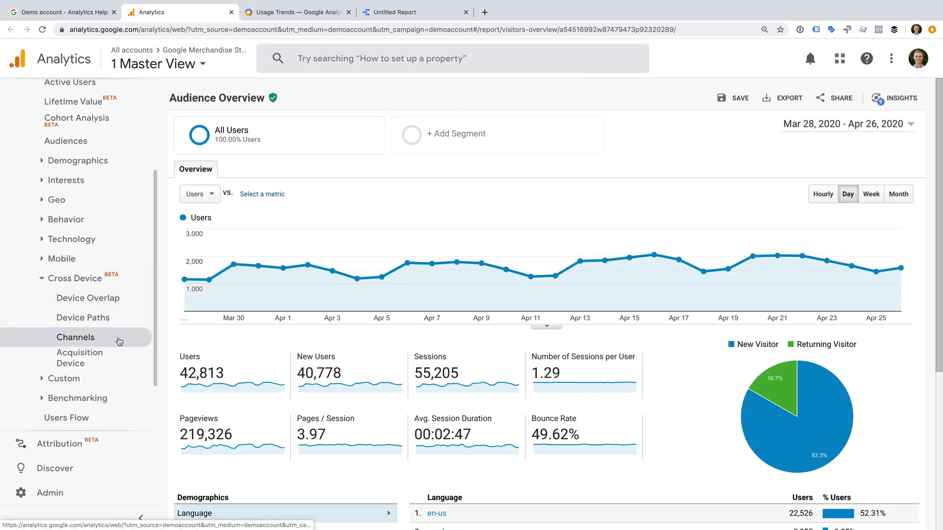
Step: Go to Acquisition > Google Ads > Campaigns
scroll("down", 3)
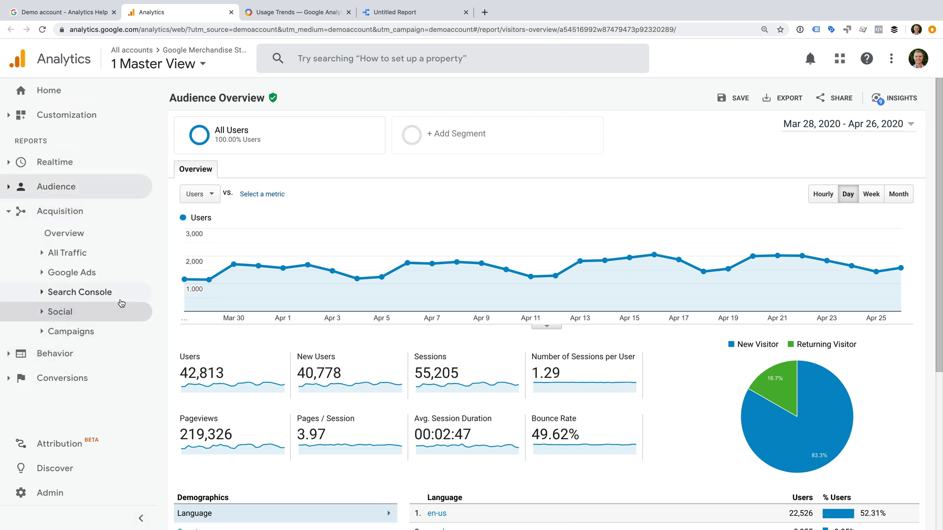
left_click(71, 273)
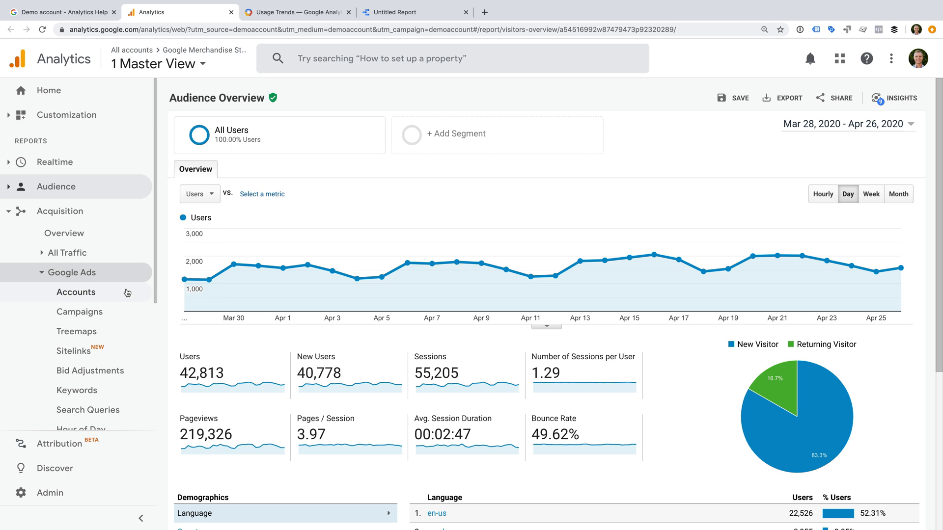
left_click(78, 311)
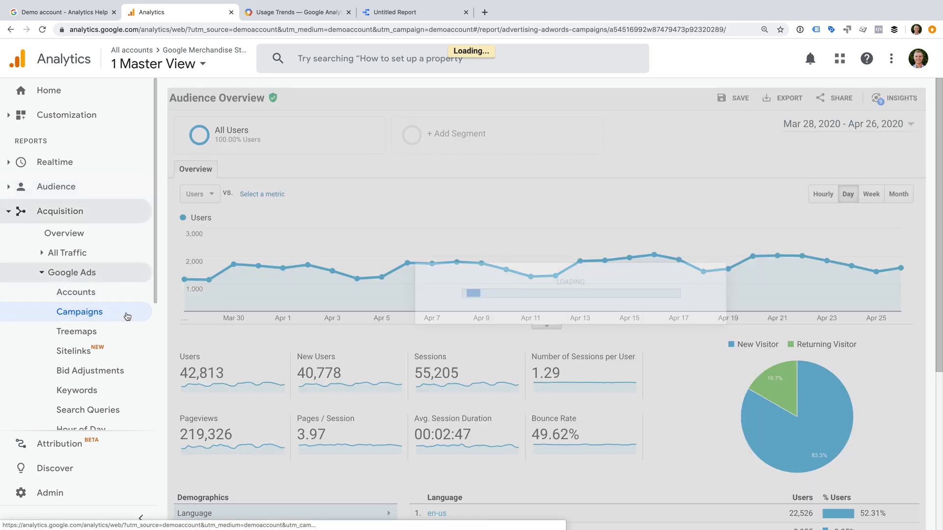
left_click(79, 311)
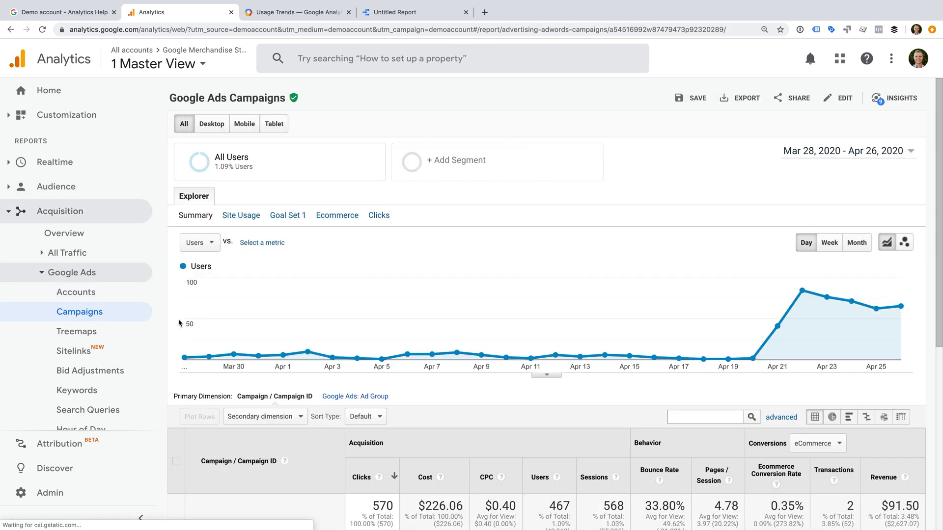
mouse_move(576, 406)
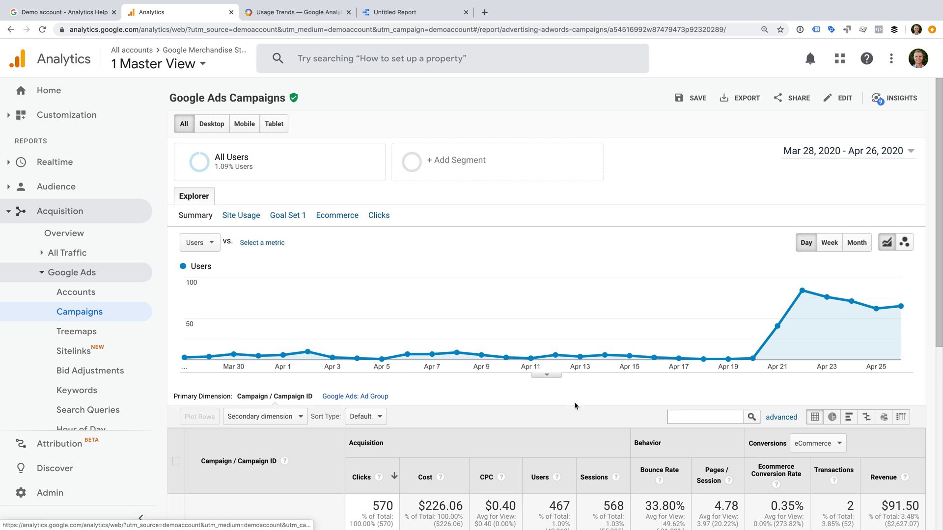
Step: Review the campaigns table ahead of entering a custom Jan 1, 2020 start date
scroll("down", 3)
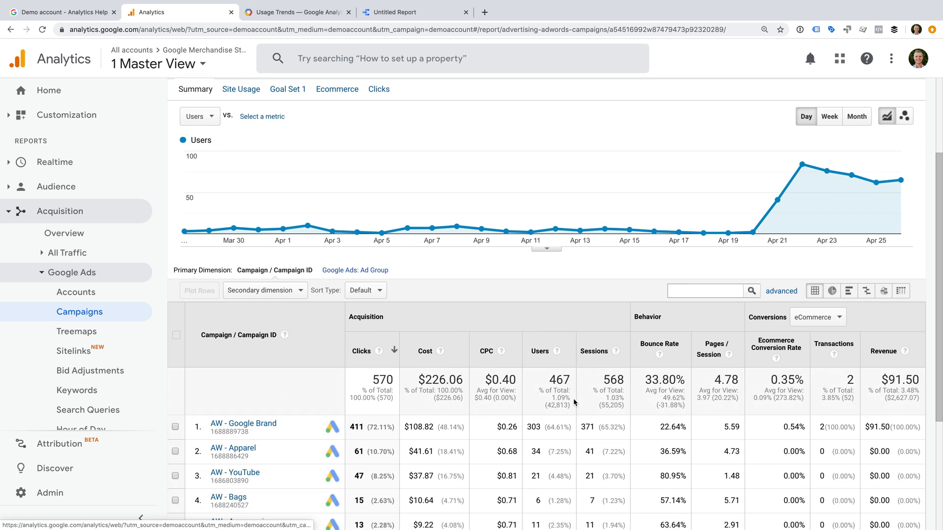
scroll("down", 3)
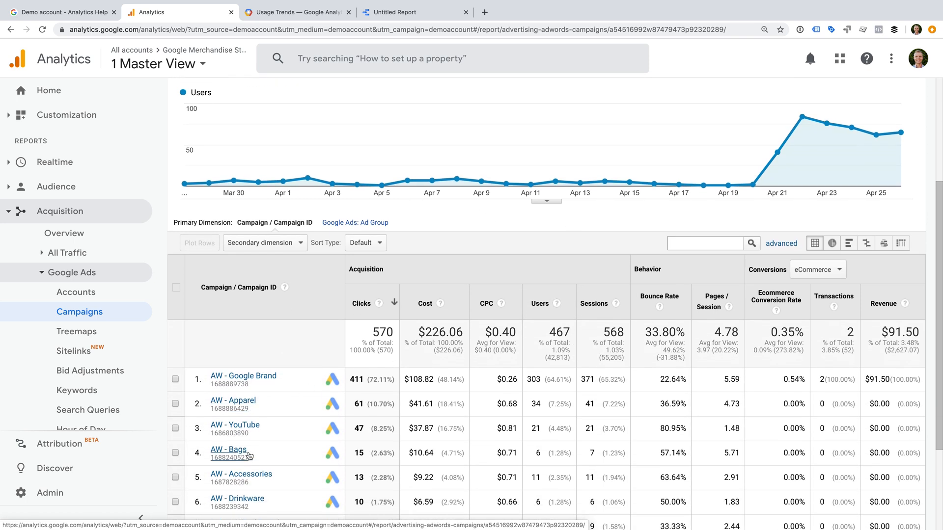
mouse_move(319, 395)
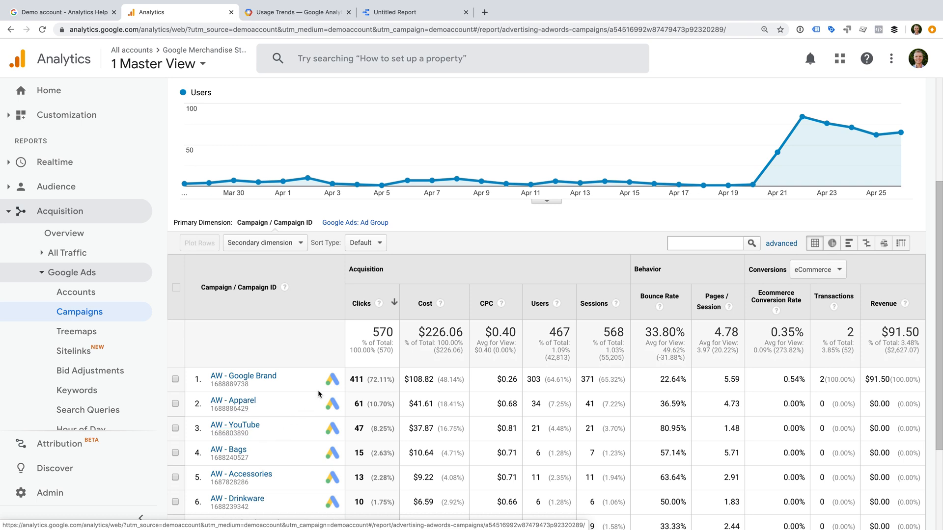
mouse_move(547, 307)
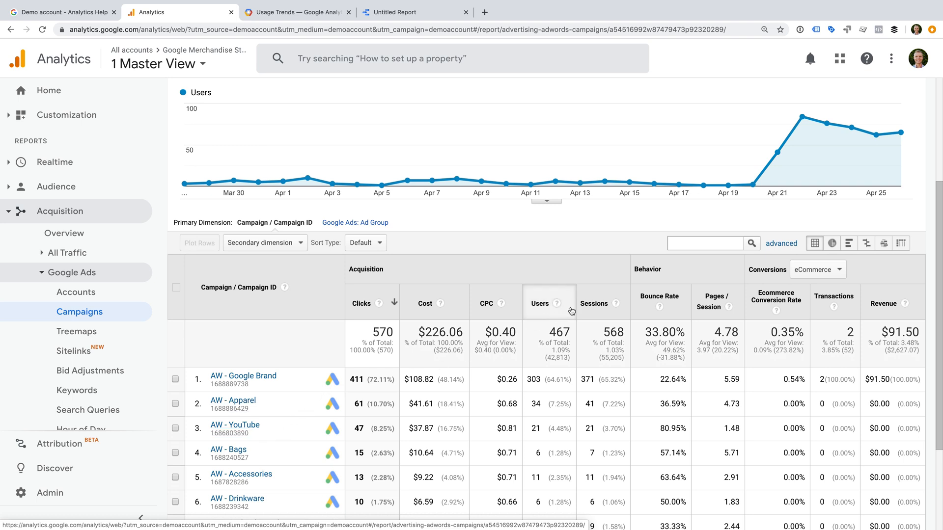
mouse_move(589, 263)
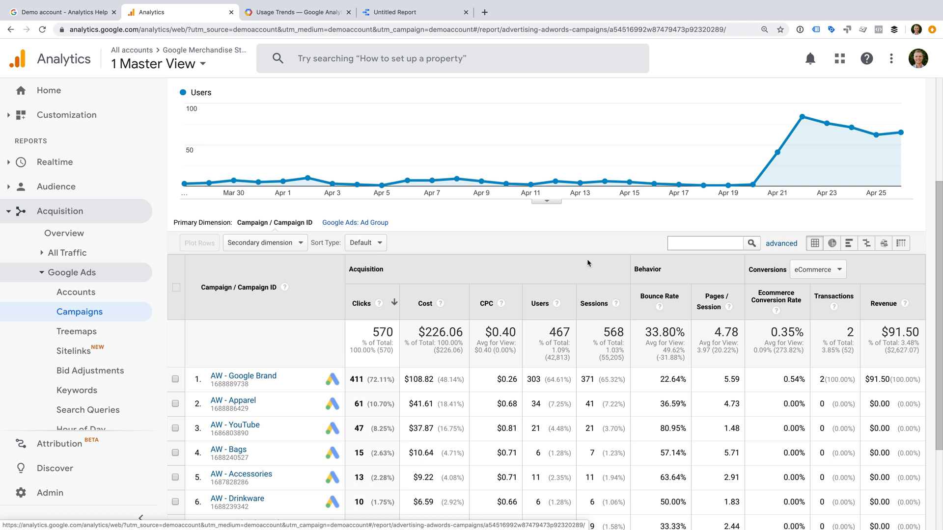
scroll("up", 3)
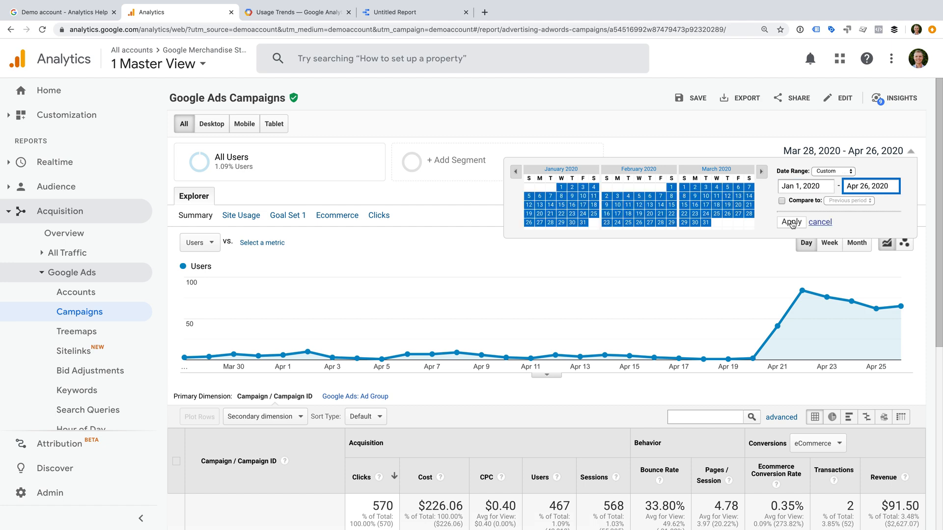
Step: Apply the Jan 1 – Apr 26, 2020 range, showing 3,604 clicks and $1,322.91 cost
left_click(791, 223)
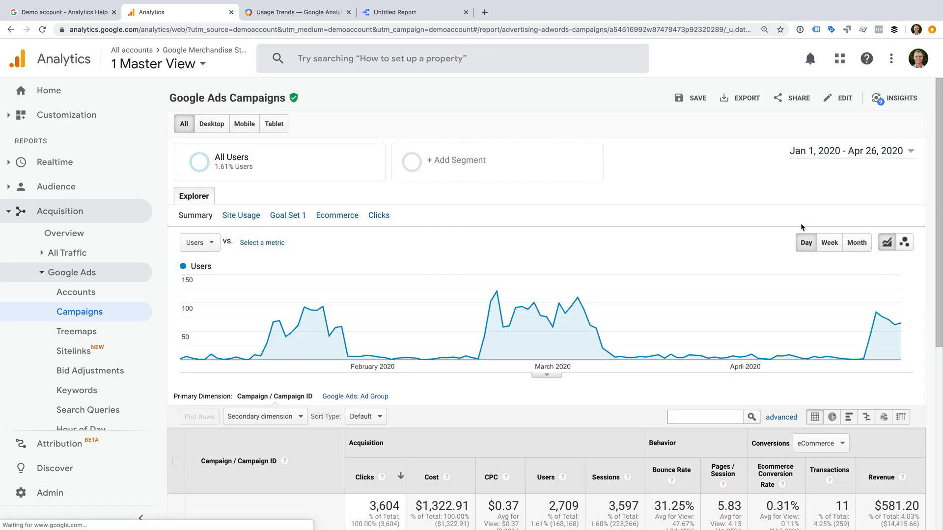
mouse_move(445, 364)
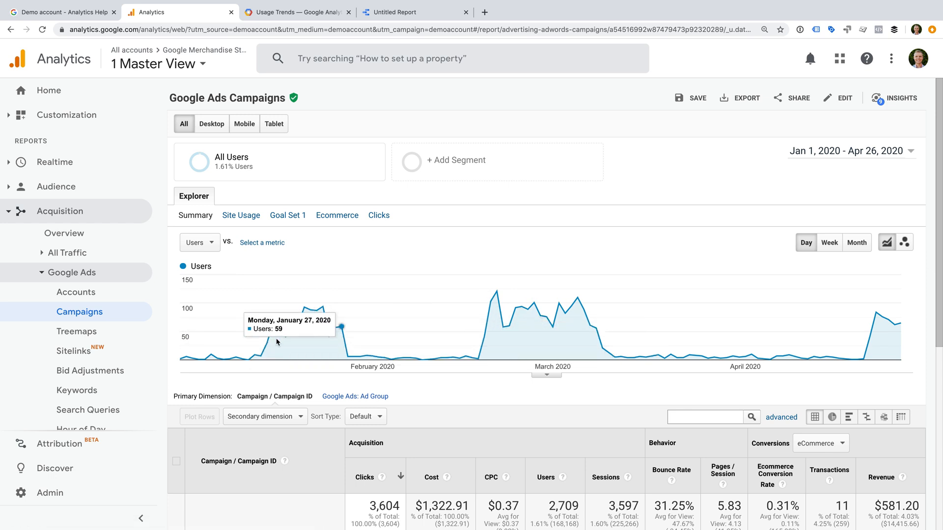
scroll("down", 3)
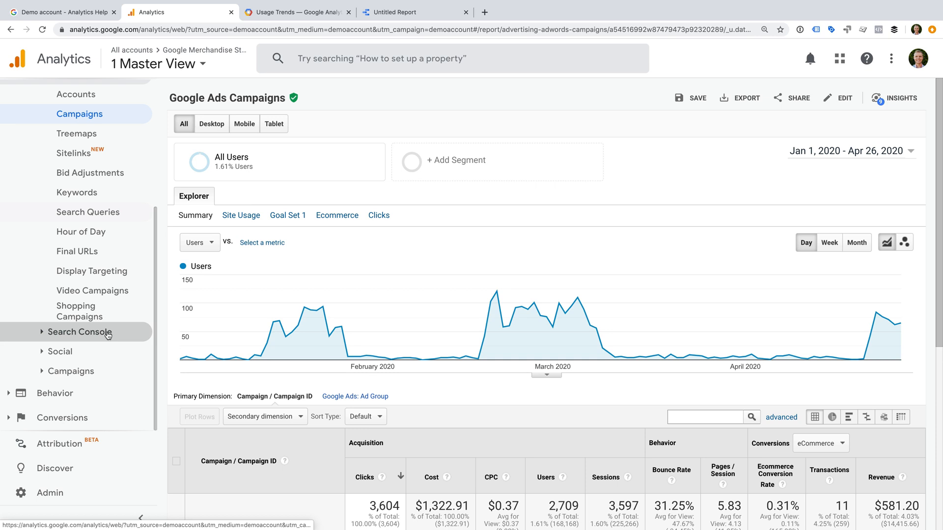
Step: Show Search Console > Landing Pages, which reports integration must be enabled
left_click(80, 332)
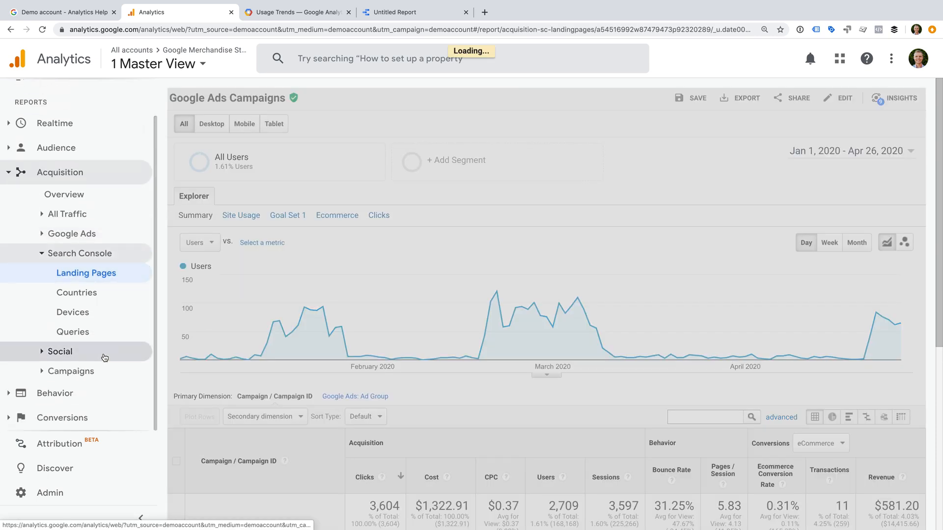
left_click(85, 274)
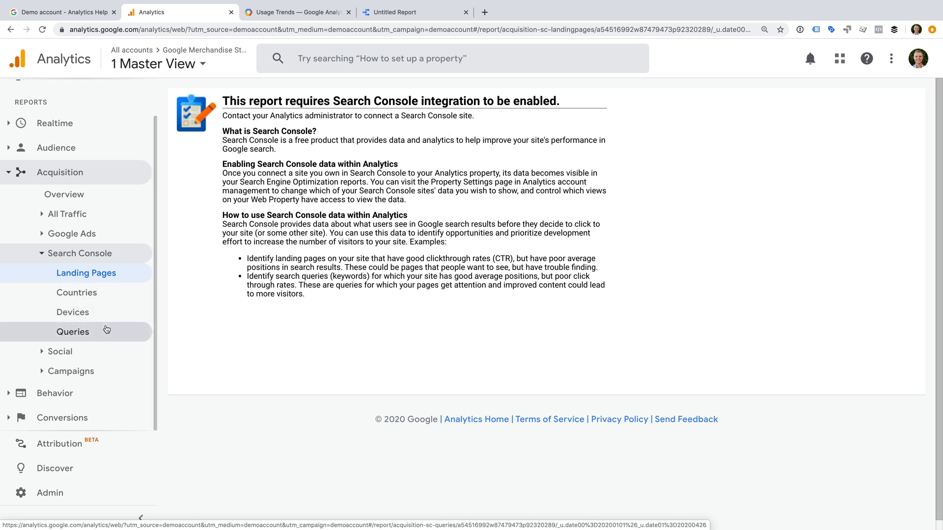
mouse_move(115, 394)
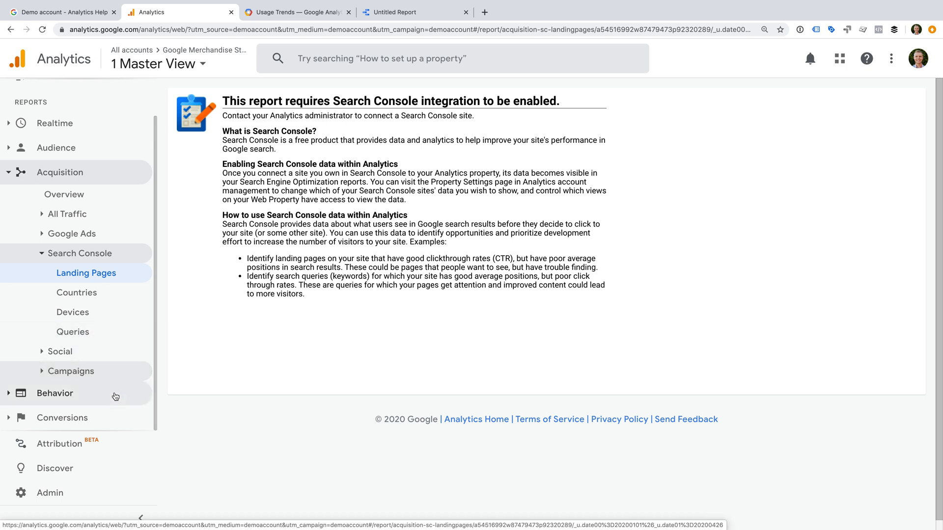
Step: Expand the Behavior report list and its Events subsection
left_click(54, 394)
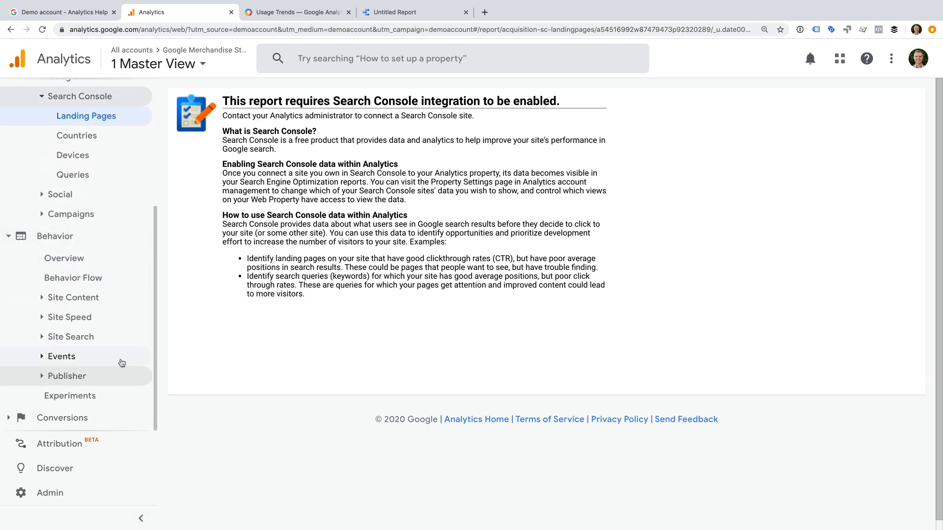
mouse_move(137, 236)
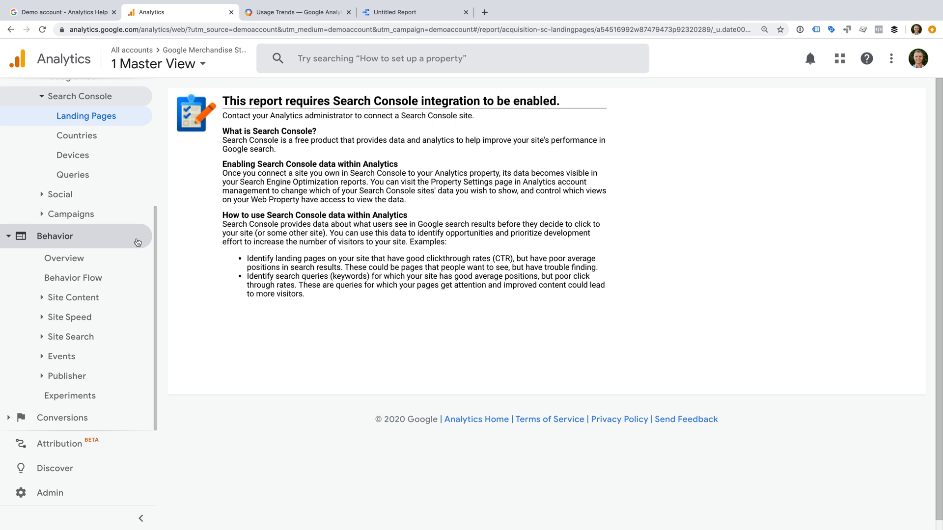
mouse_move(136, 245)
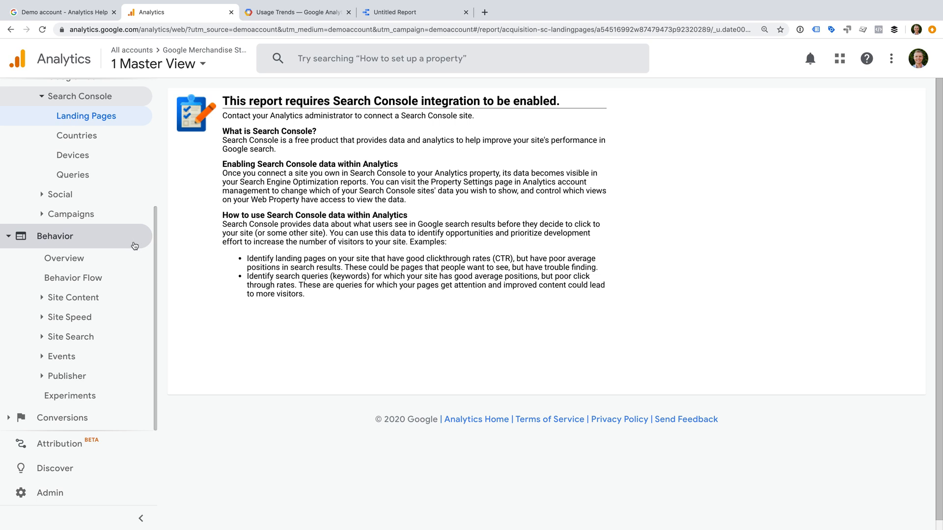
left_click(70, 336)
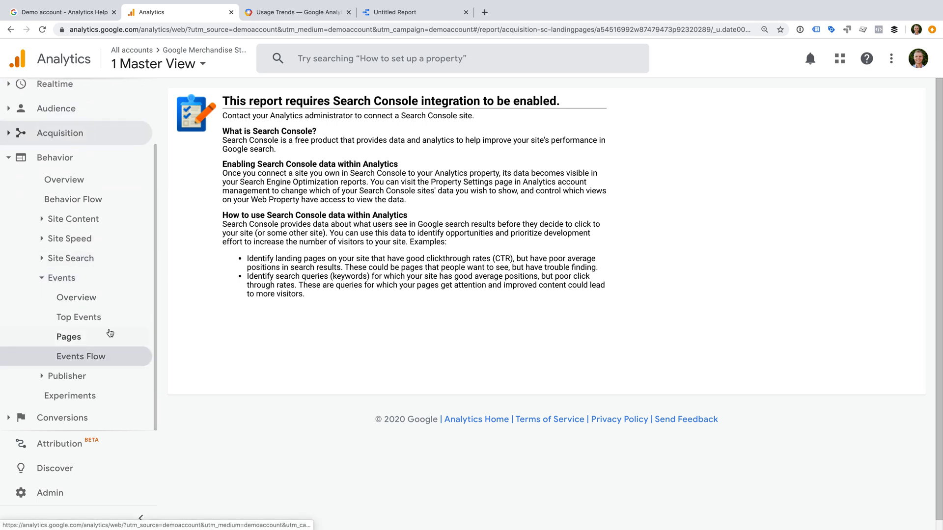
mouse_move(113, 412)
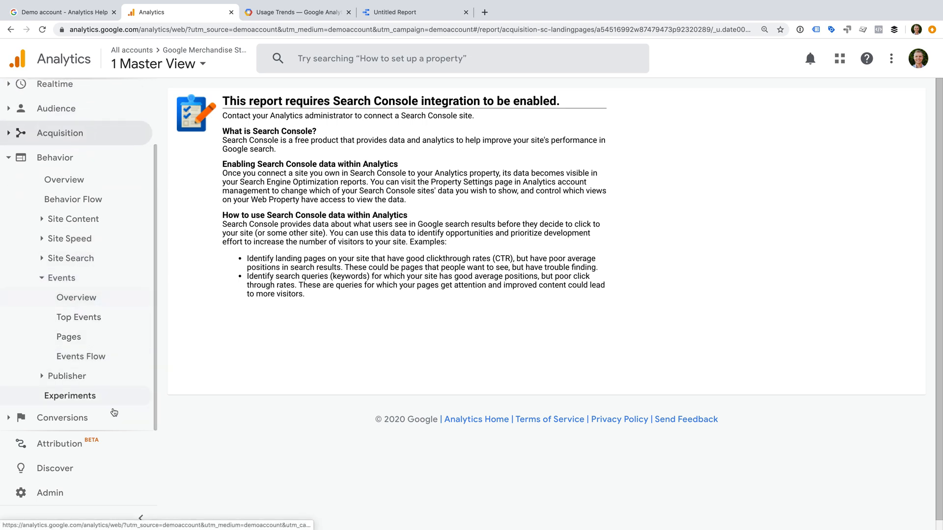
Step: Show Conversions > Goals > Overview with 24,387 goal completions for Jan 1 – Apr 26, 2020
left_click(62, 417)
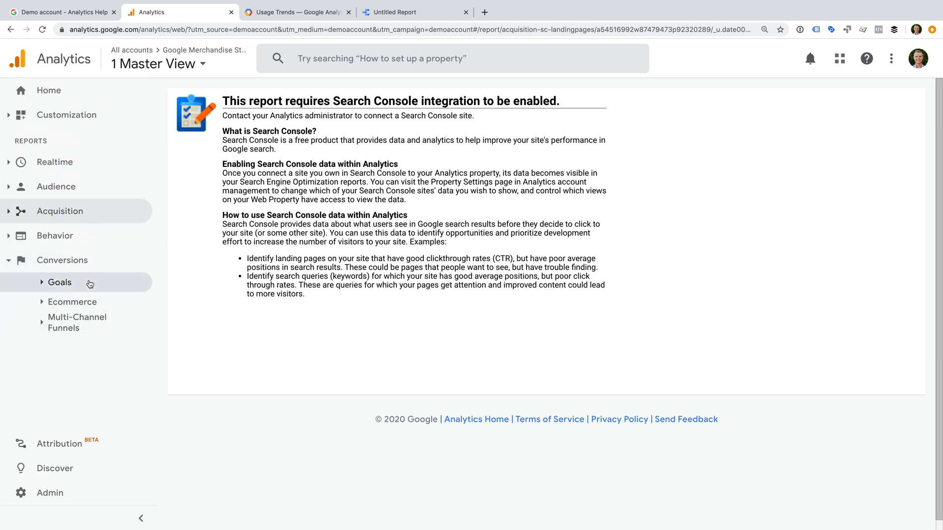
left_click(59, 282)
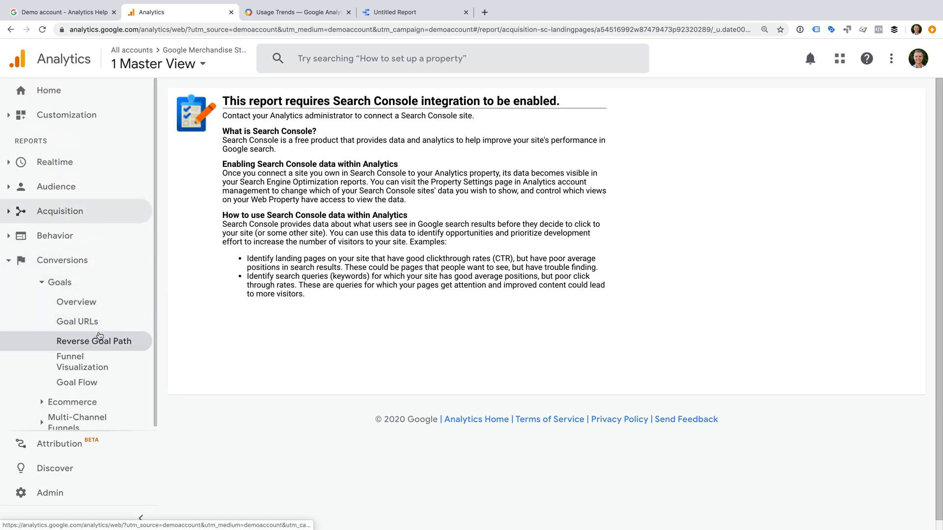
left_click(77, 302)
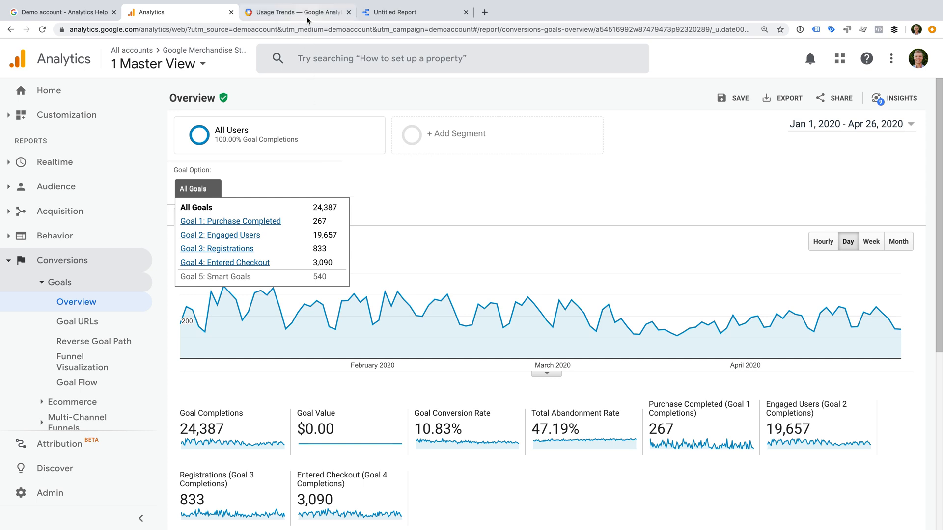
Step: Create a Usage Trends report for Demo Account > Google Merchandise Store > 1 Master View, getting a 403 error
left_click(294, 12)
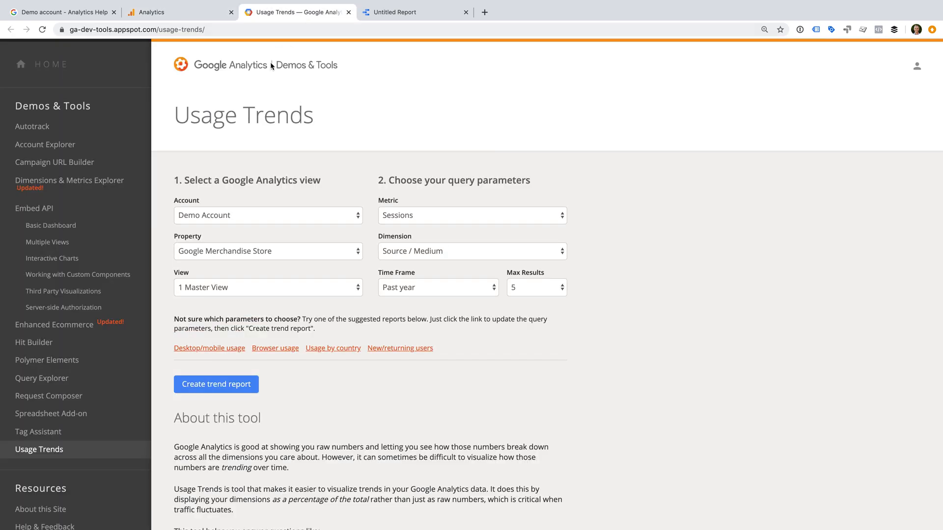
mouse_move(187, 148)
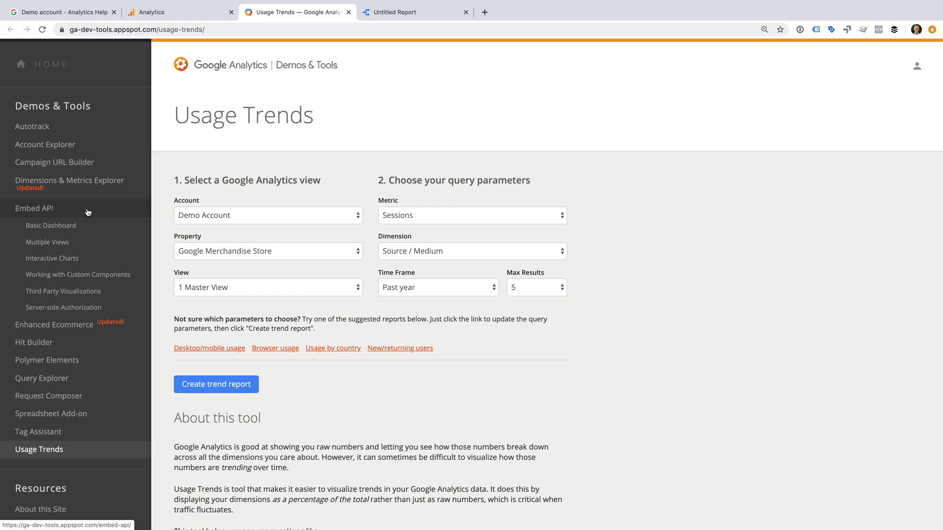
mouse_move(121, 287)
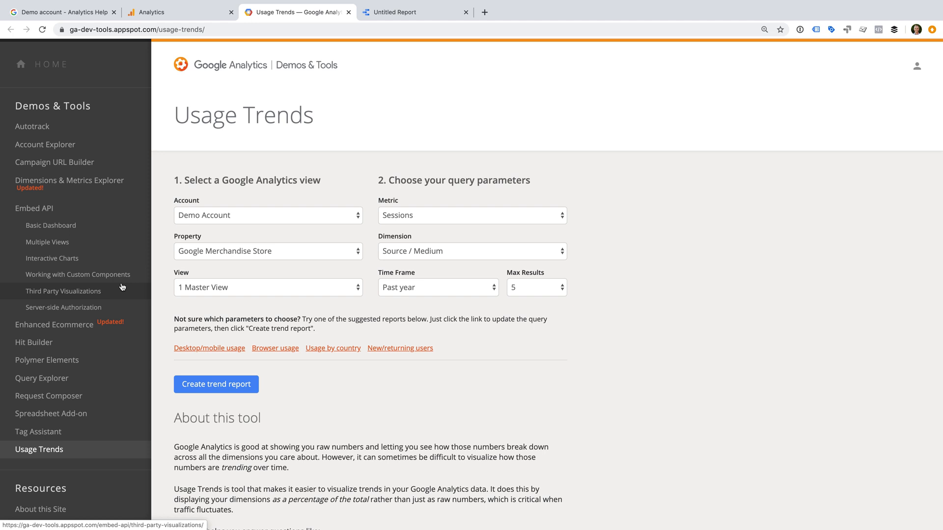
scroll("down", 3)
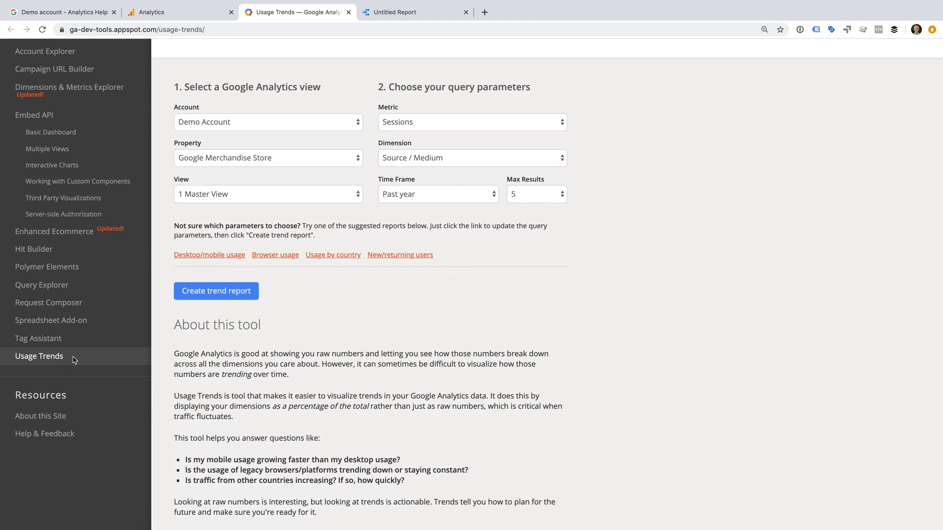
scroll("up", 3)
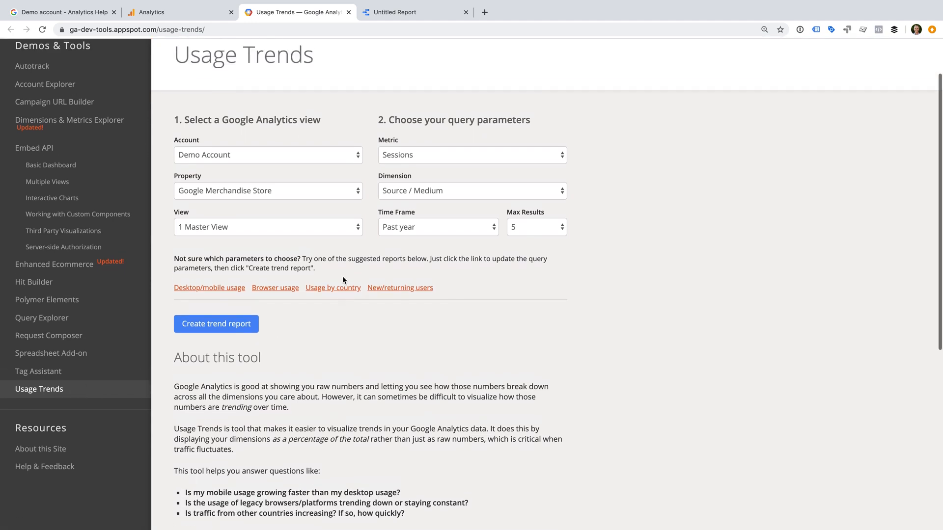
scroll("up", 3)
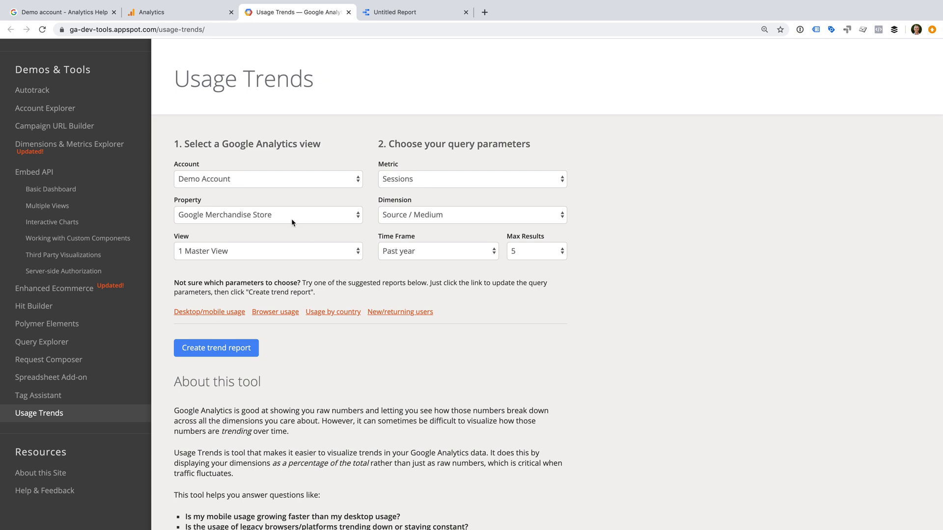
mouse_move(237, 250)
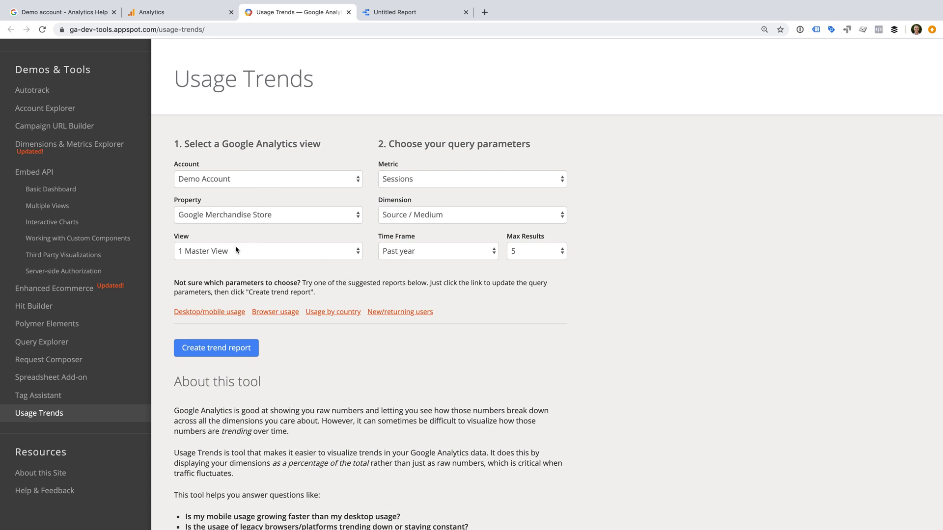
left_click(216, 348)
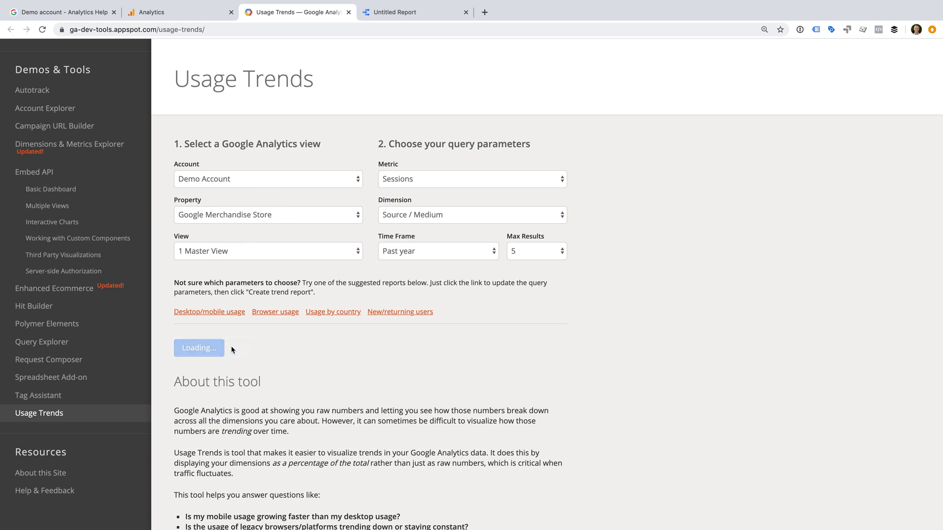
left_click(199, 347)
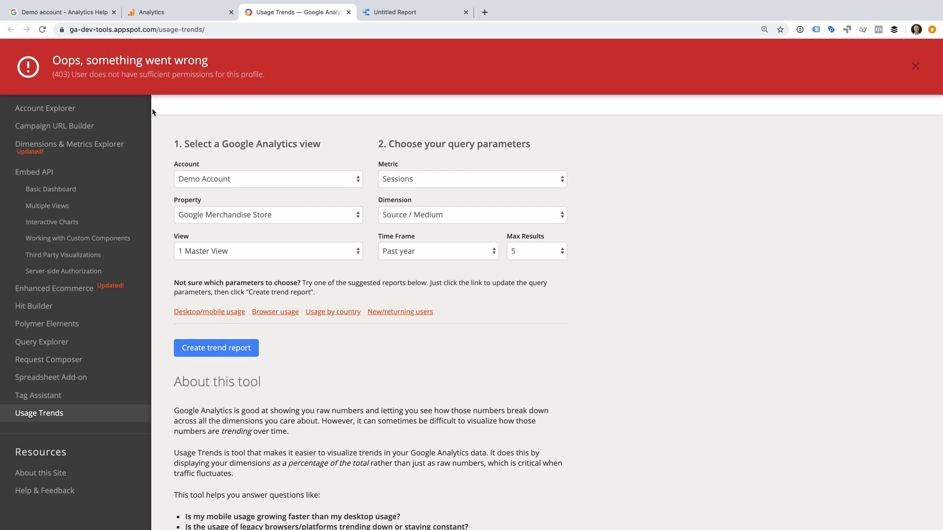
mouse_move(172, 88)
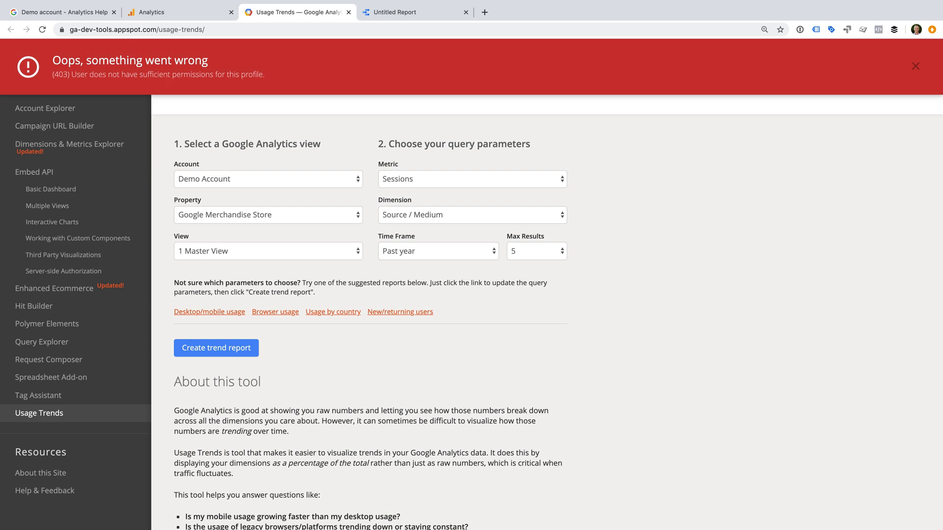
Step: Add Demo Account > Google Merchandise Store > 1 Master View as the untitled report's data source
left_click(413, 12)
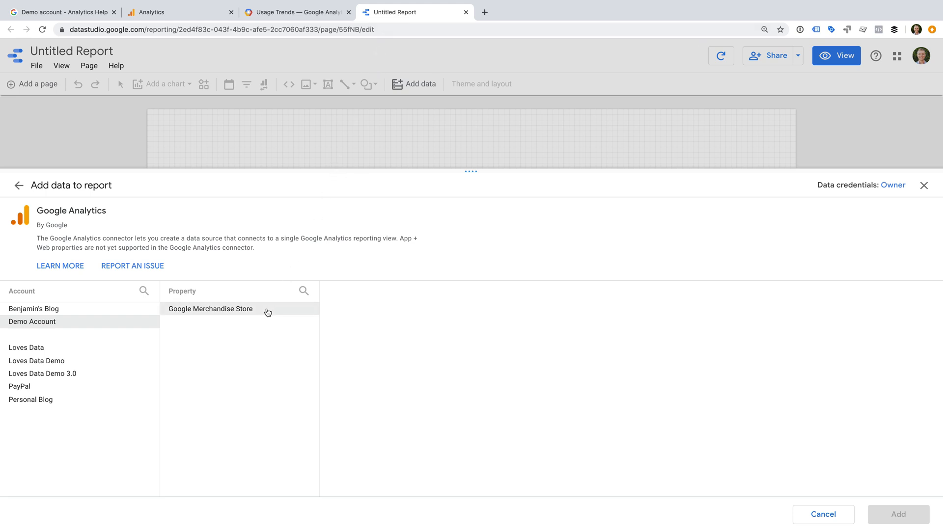
left_click(210, 308)
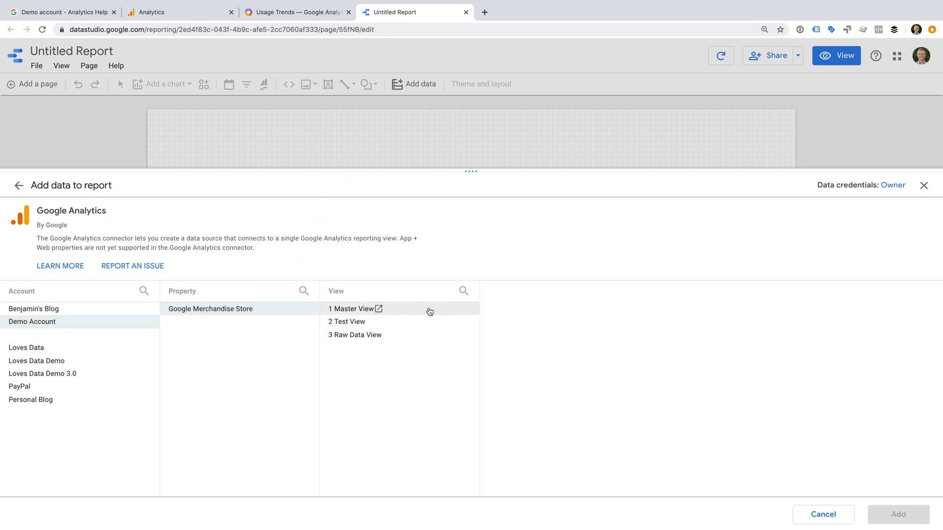
left_click(352, 309)
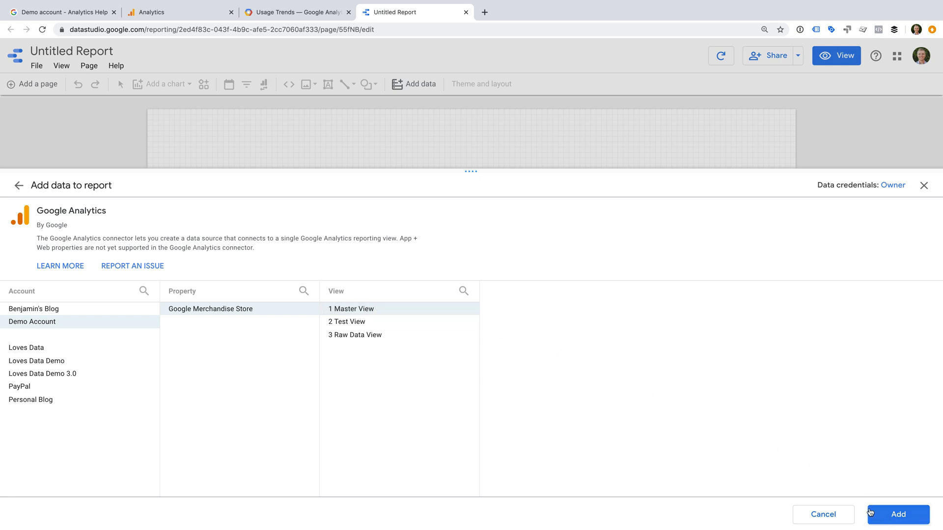
left_click(897, 514)
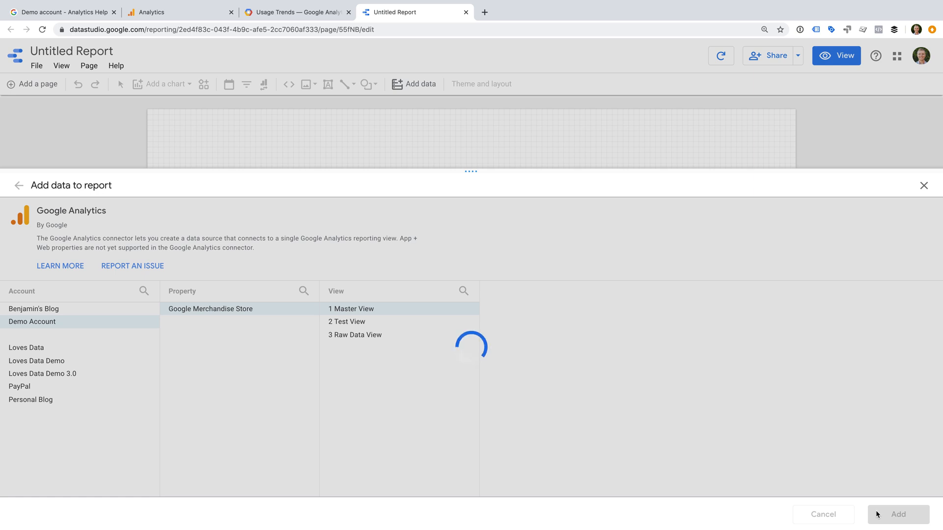
left_click(897, 515)
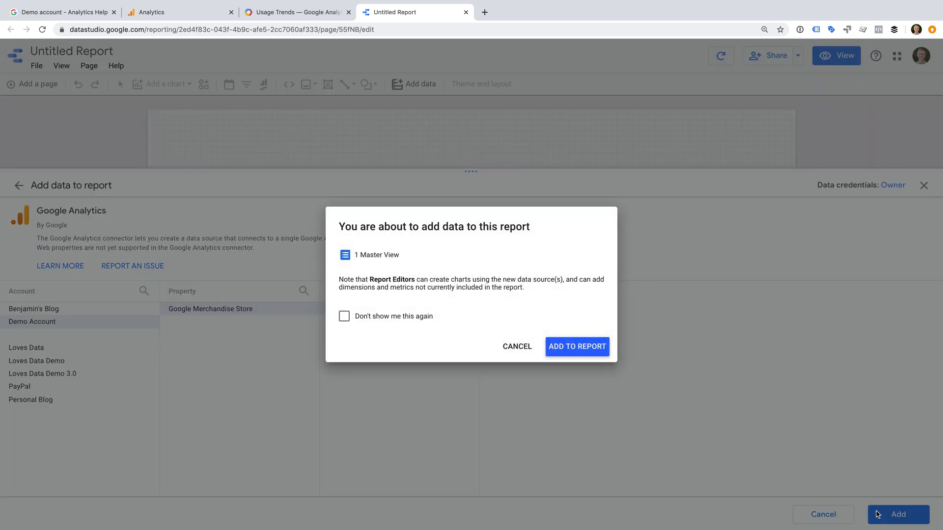
mouse_move(200, 67)
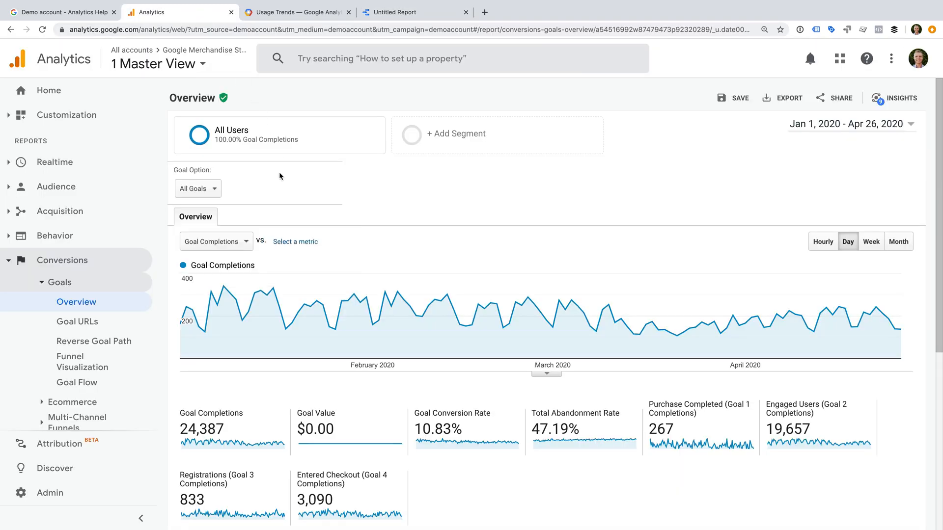
mouse_move(69, 493)
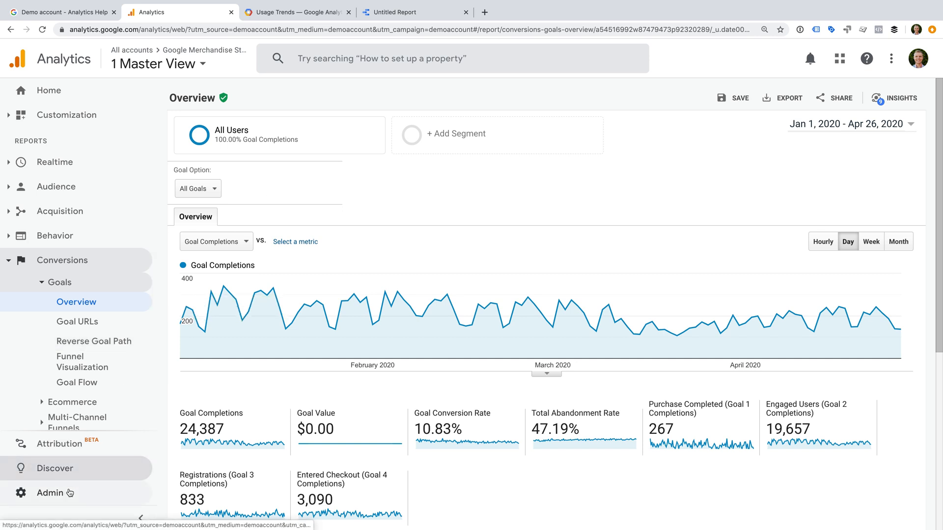
Step: Go to Admin and into Account User Management for the Demo Account
left_click(50, 493)
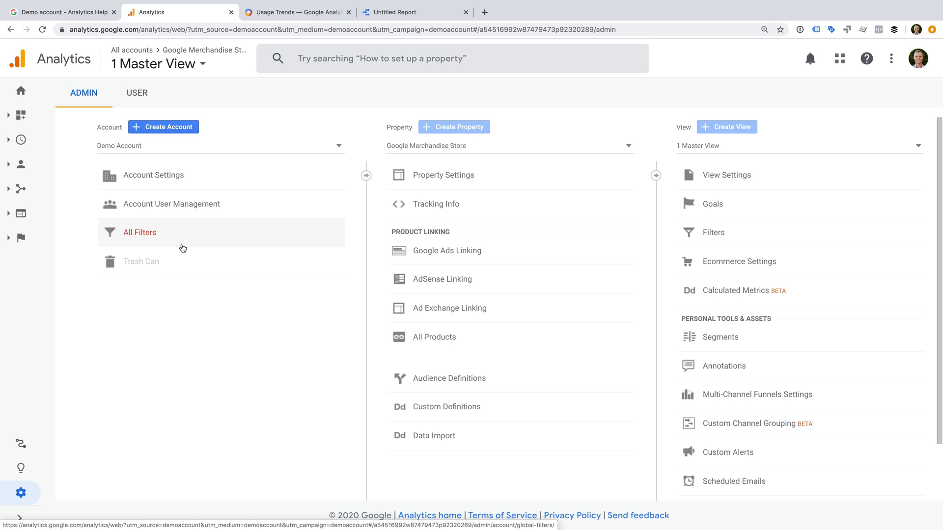
left_click(171, 204)
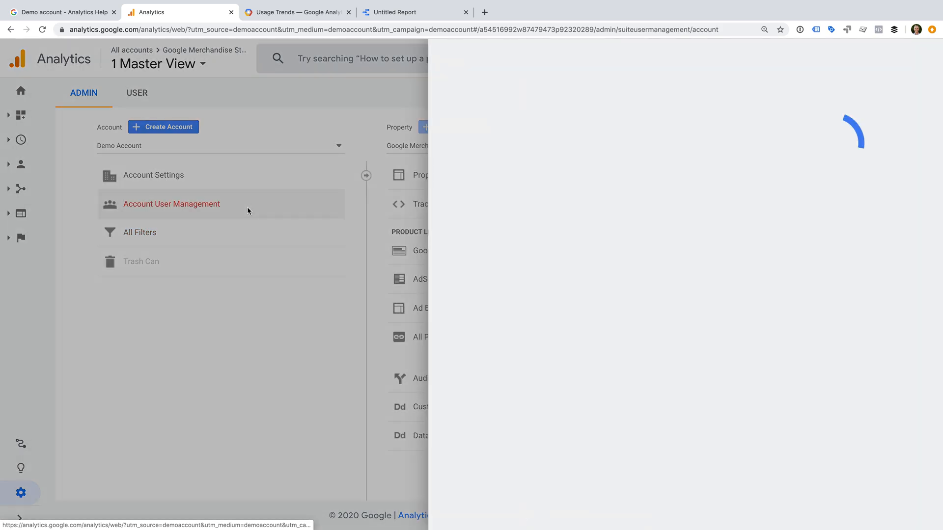
left_click(171, 204)
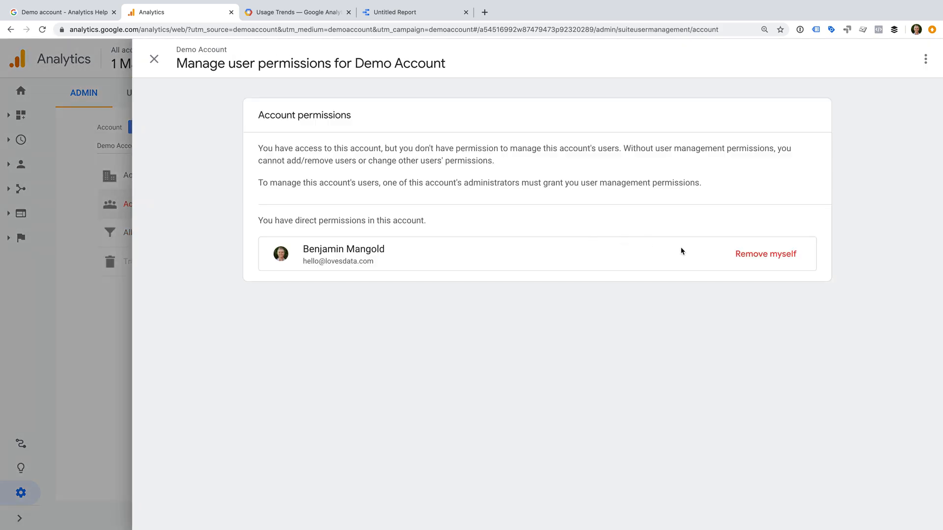
Step: Remove myself from the Demo Account and confirm the removal
left_click(764, 253)
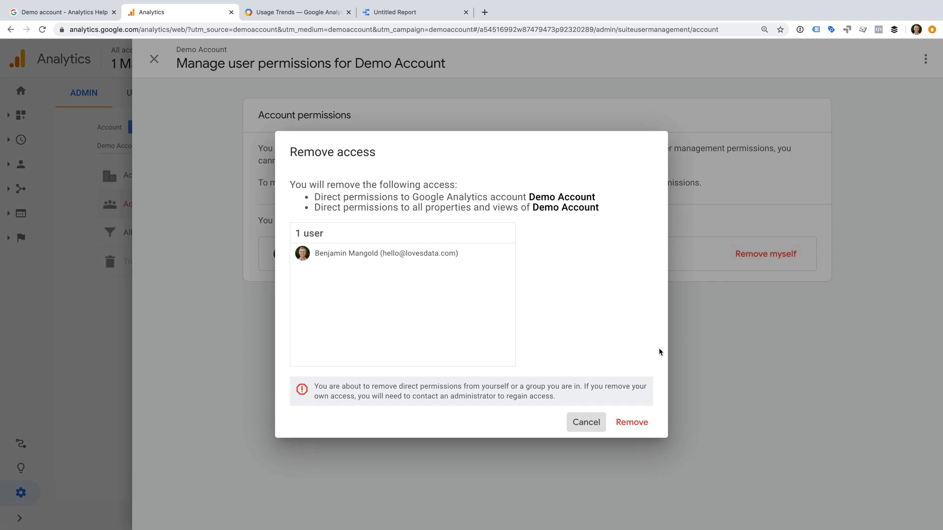
left_click(632, 422)
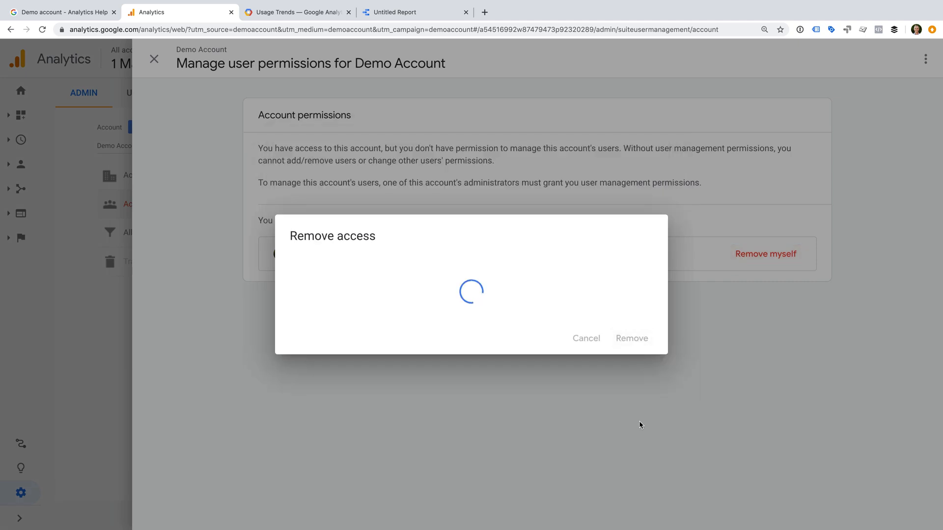
left_click(631, 338)
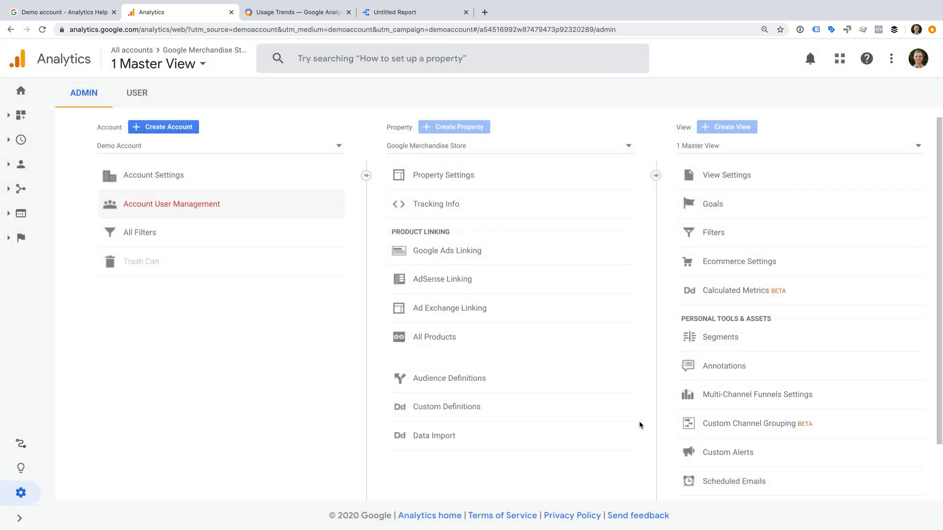